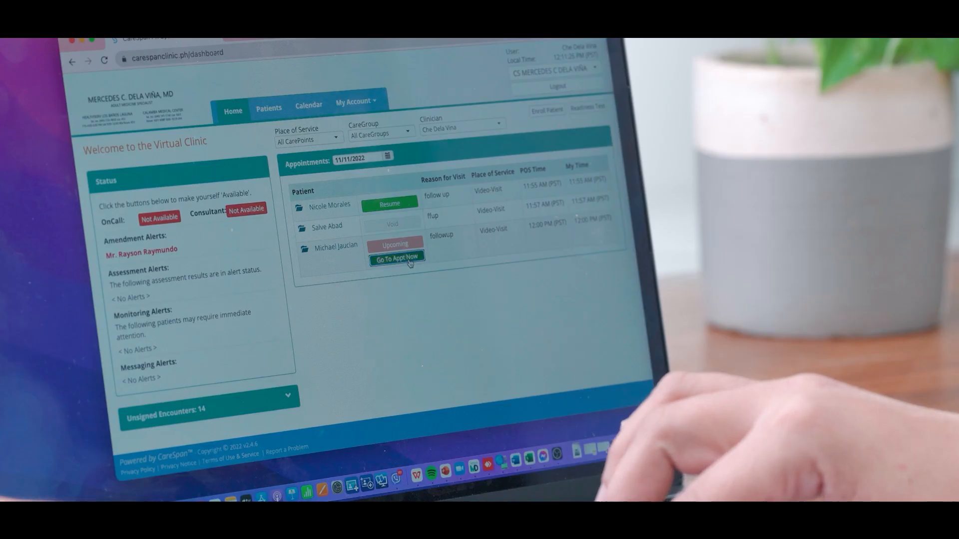
Step: Start the upcoming video appointment early to bring up the patient's Meds & Allergies record
click(396, 256)
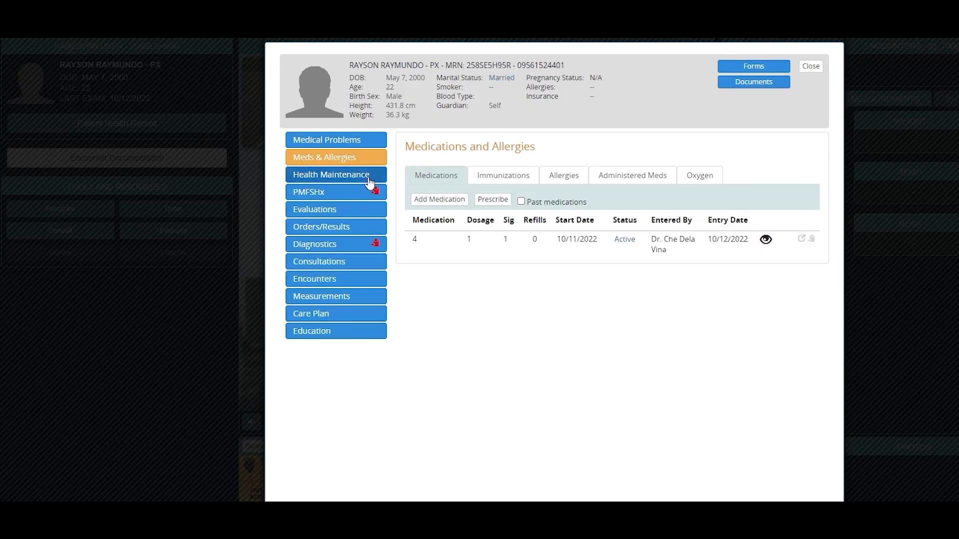
click(331, 173)
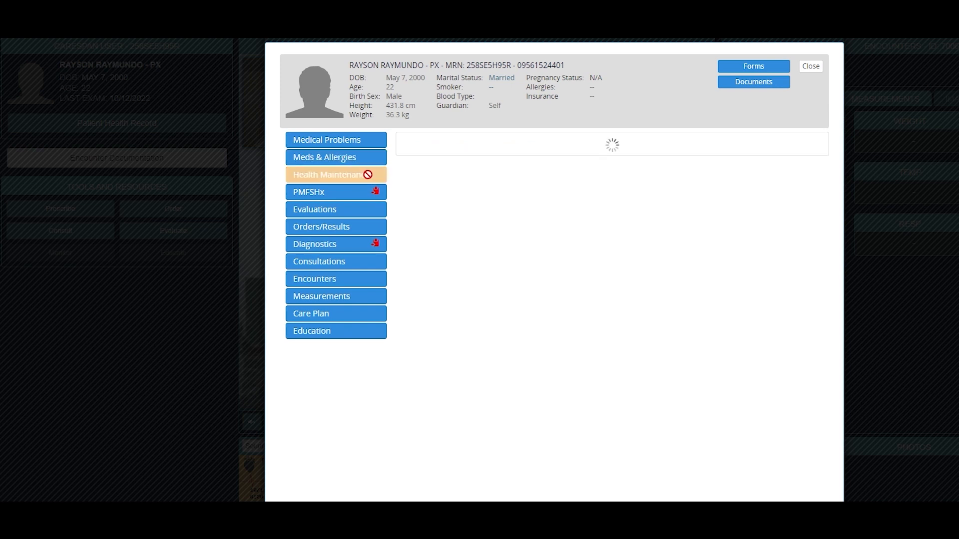
click(326, 173)
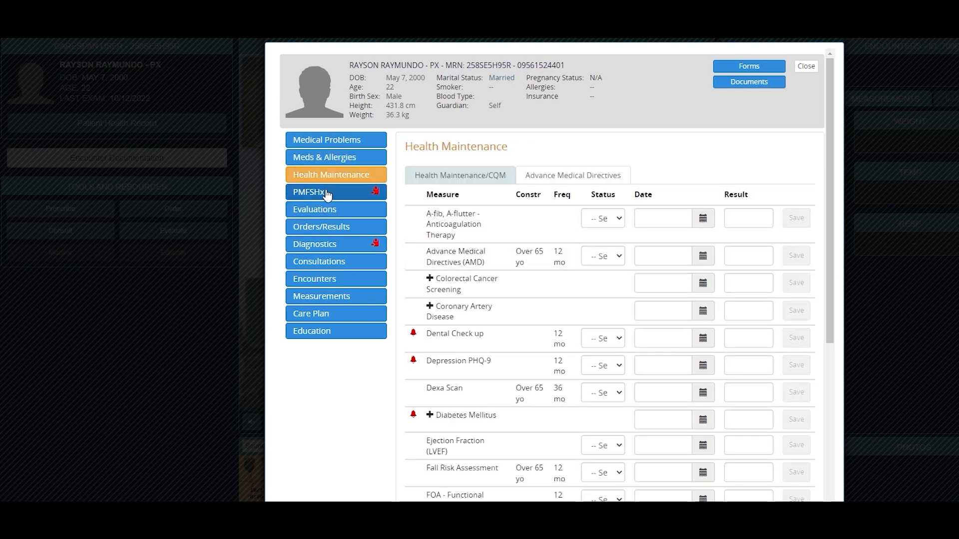
click(315, 208)
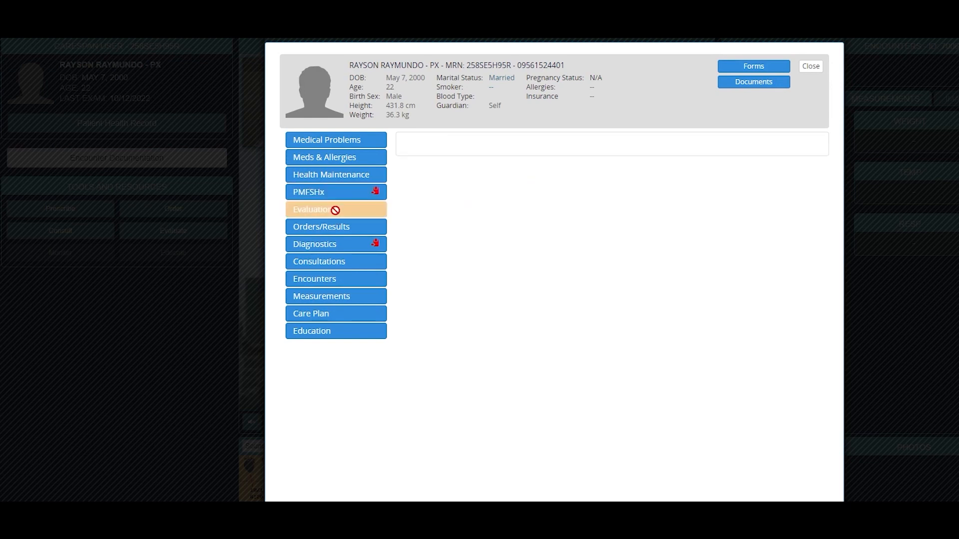
click(315, 209)
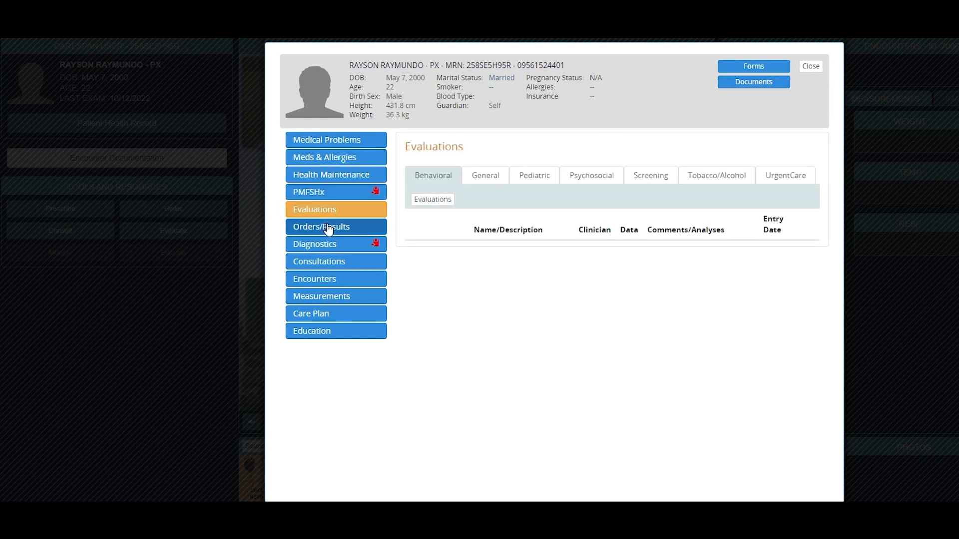
click(321, 227)
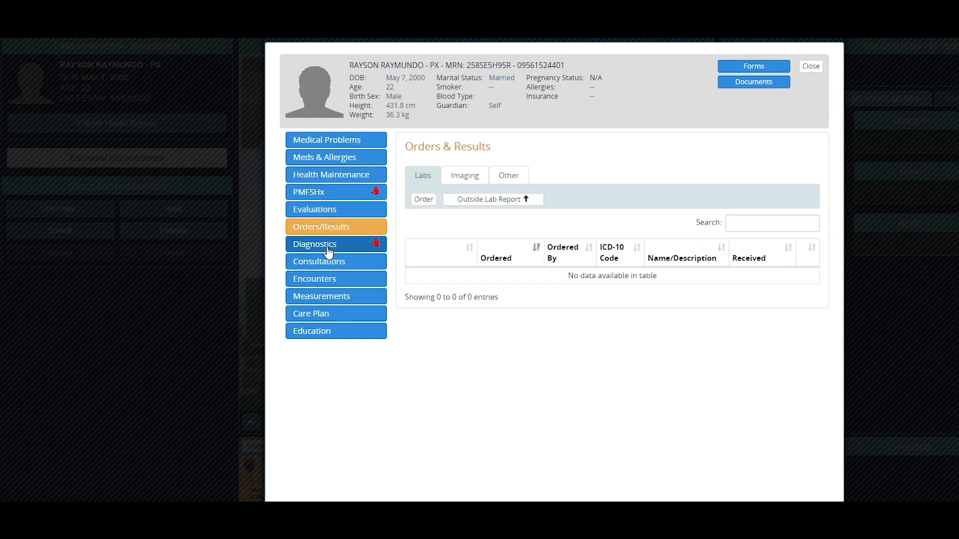
click(324, 157)
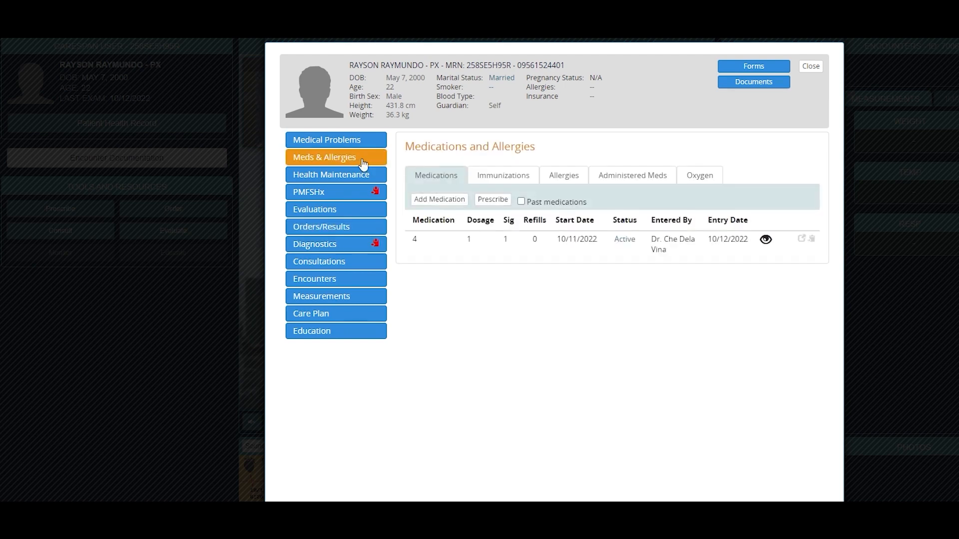